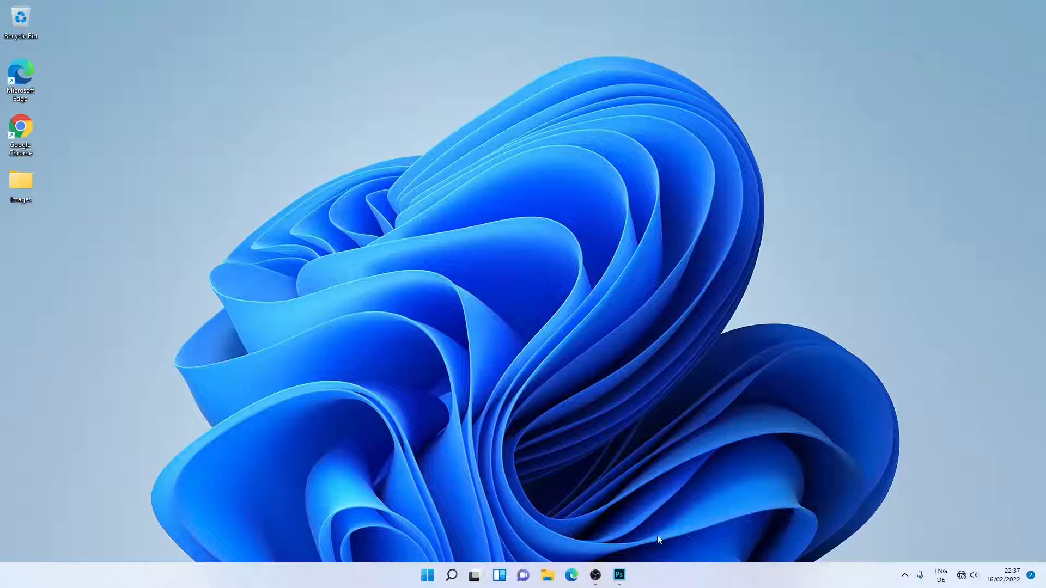
# Step: Bring Photoshop forward and open the surfing wave photo via File > Open
pyautogui.click(618, 575)
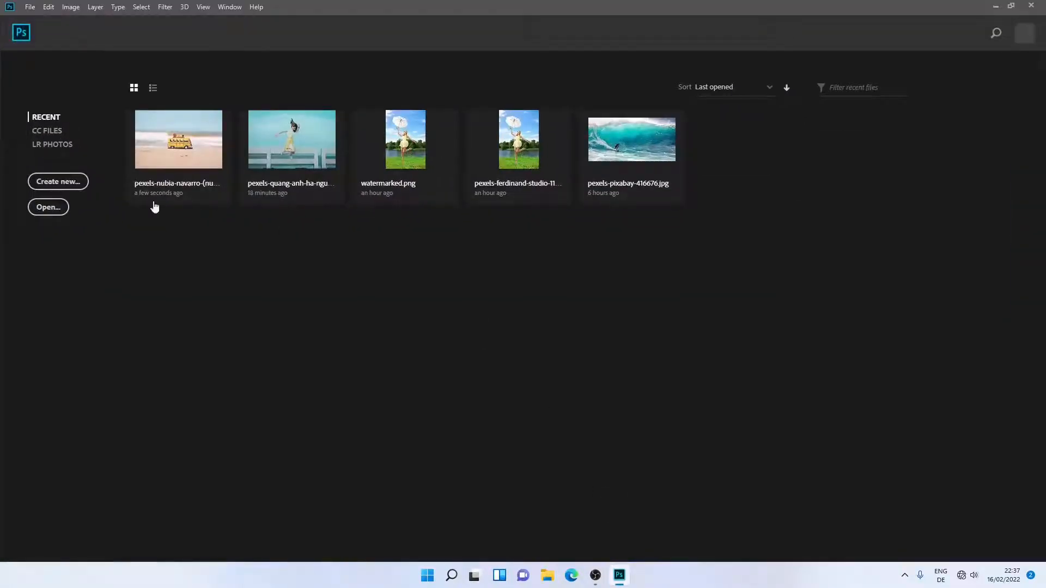
pyautogui.click(29, 7)
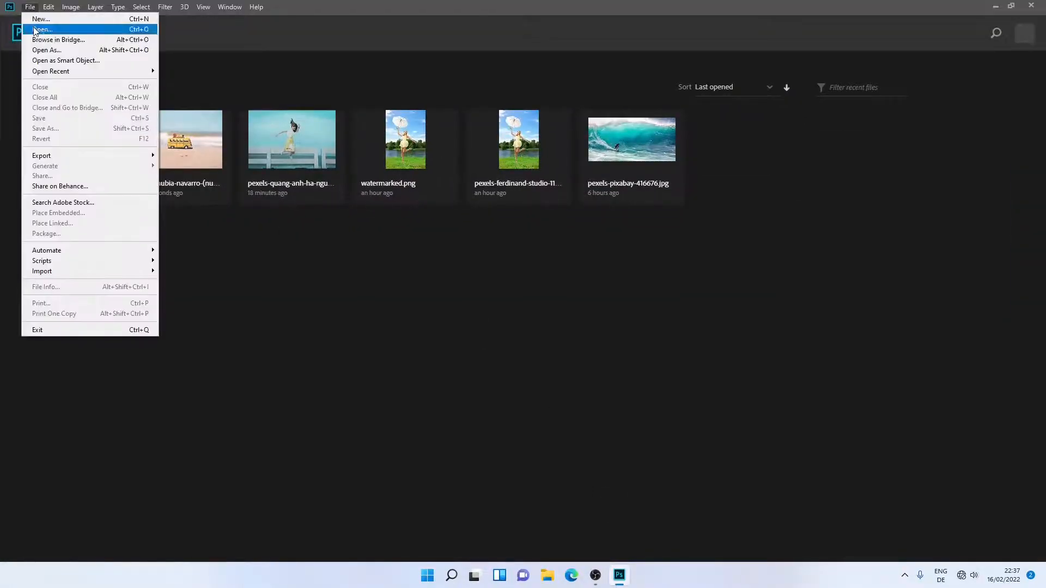
pyautogui.click(41, 29)
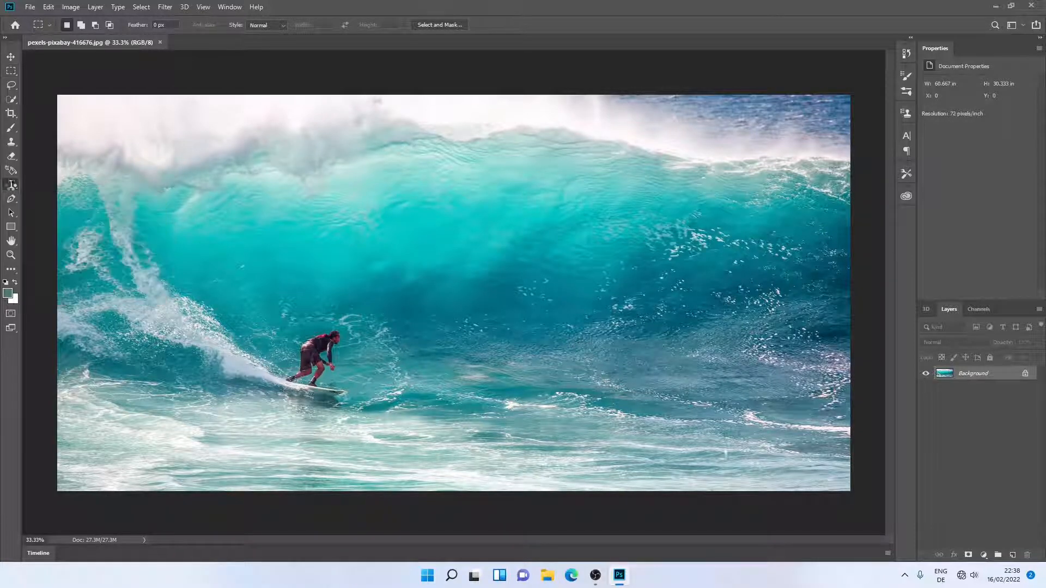
# Step: Add a horizontal text box at the photo's lower right reading 'Star Studio'
pyautogui.click(11, 184)
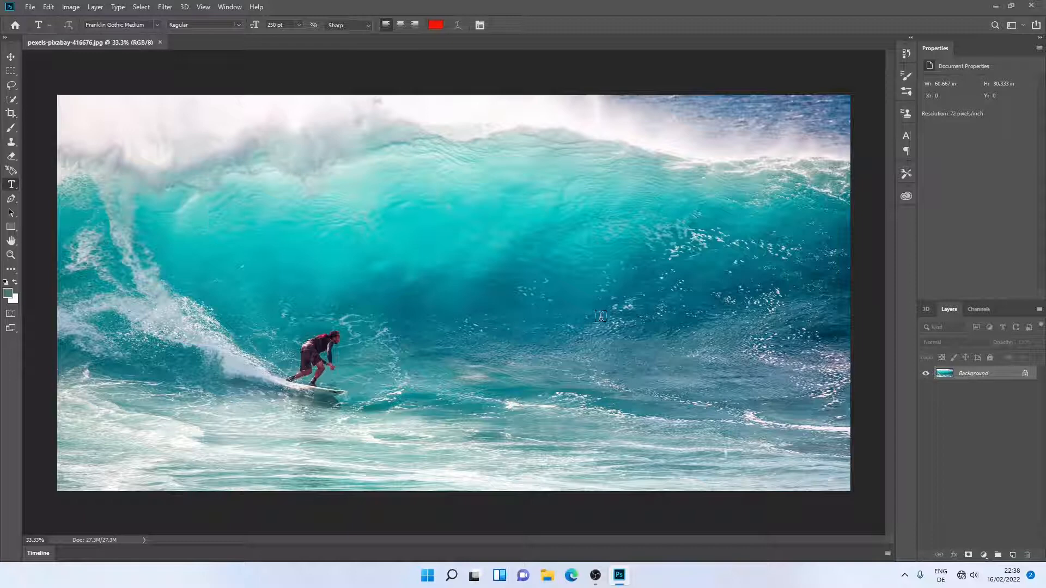
pyautogui.moveTo(617, 361); pyautogui.dragTo(798, 450)
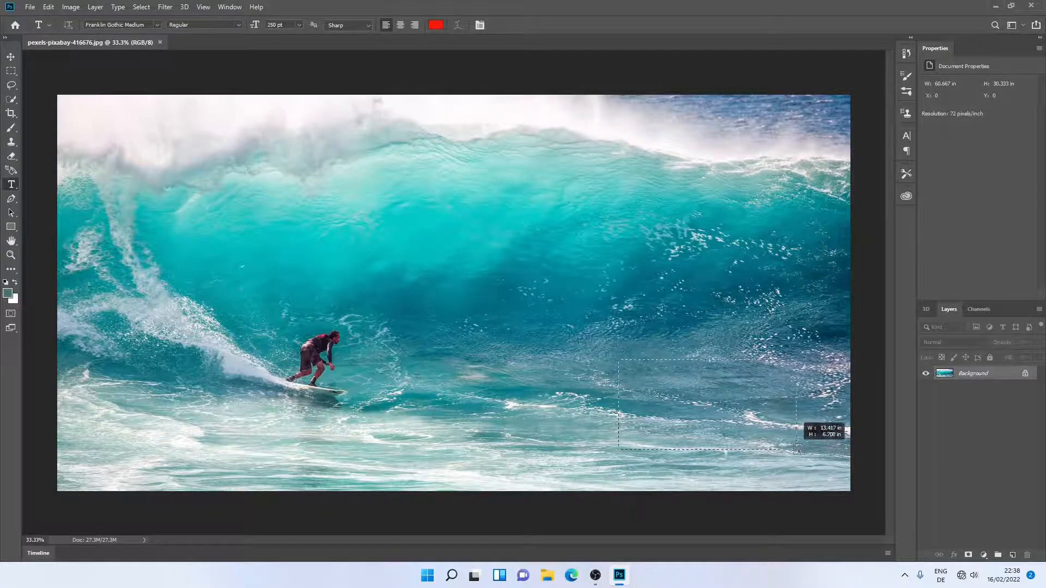
pyautogui.write('Lorem ipsum')
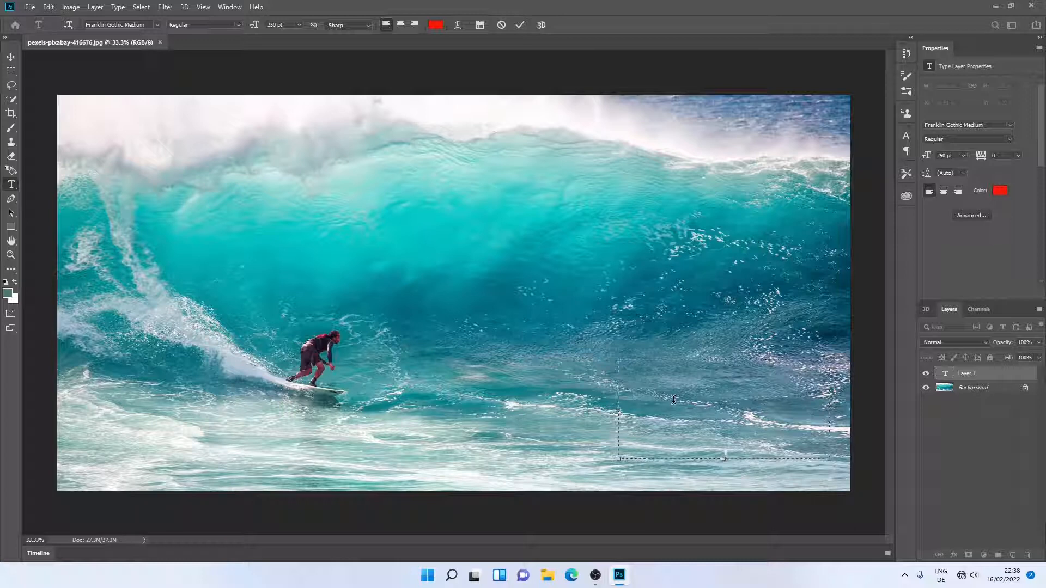
pyautogui.write('Star Stu')
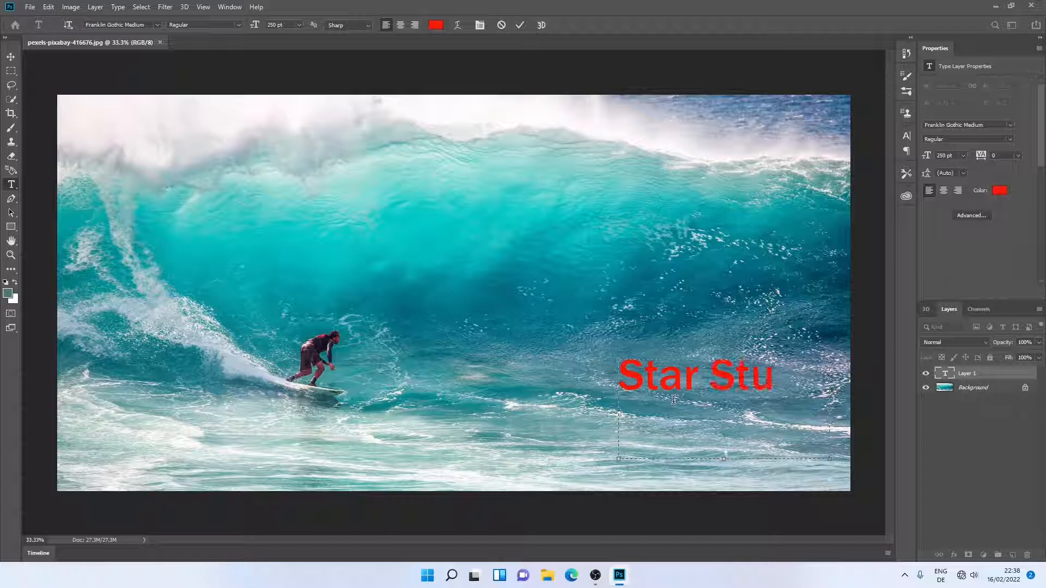
pyautogui.write('dio')
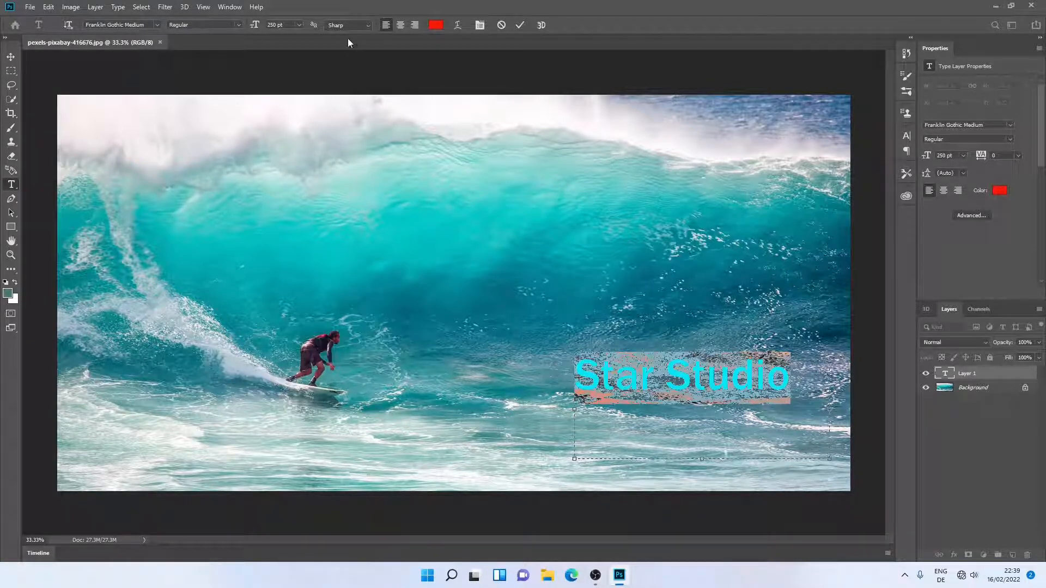
# Step: Change the Star Studio text colour from red to near-black in the Color Picker
pyautogui.click(436, 25)
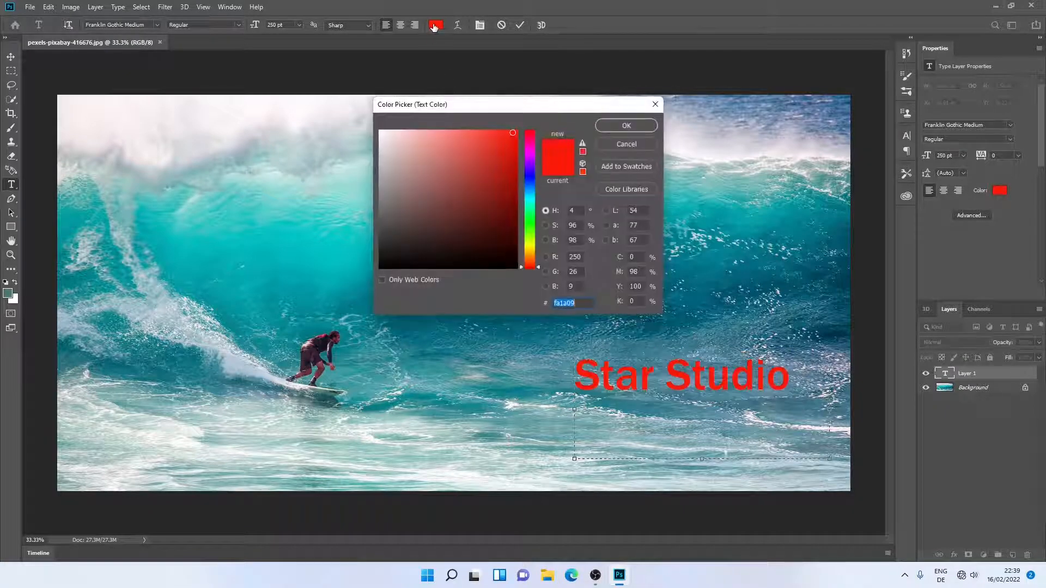
pyautogui.click(382, 266)
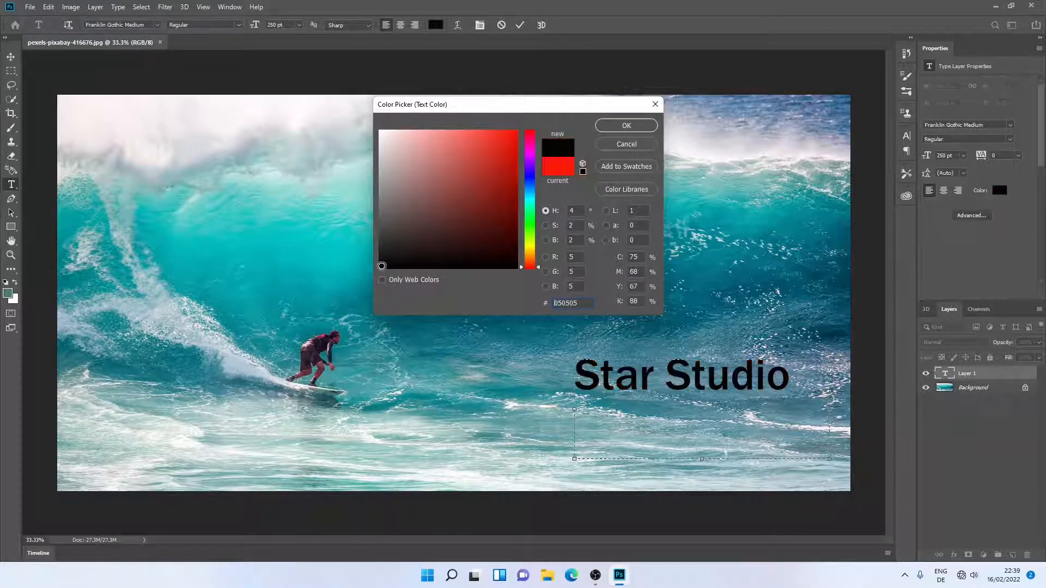
pyautogui.click(424, 243)
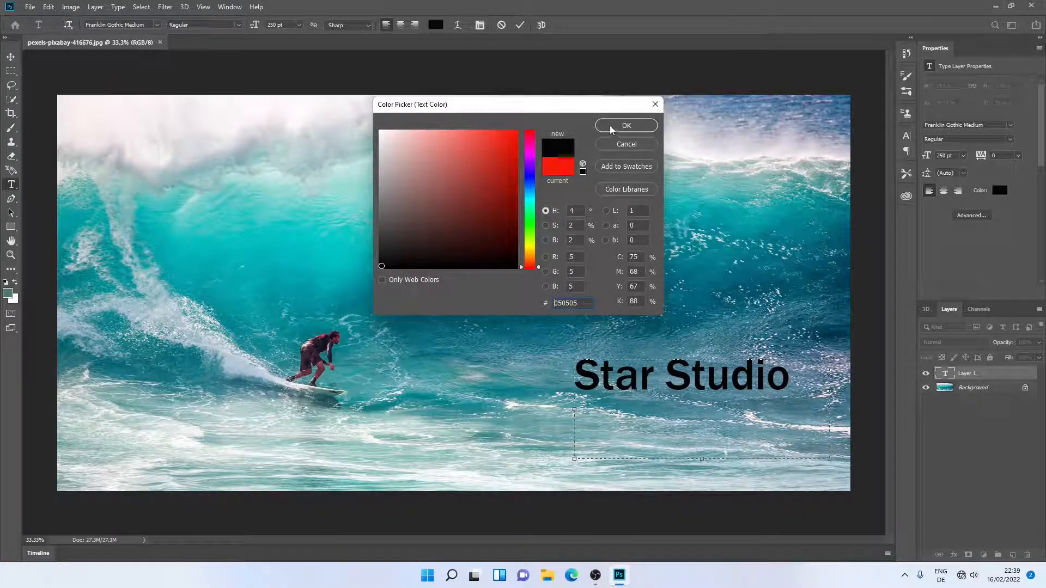
pyautogui.click(625, 125)
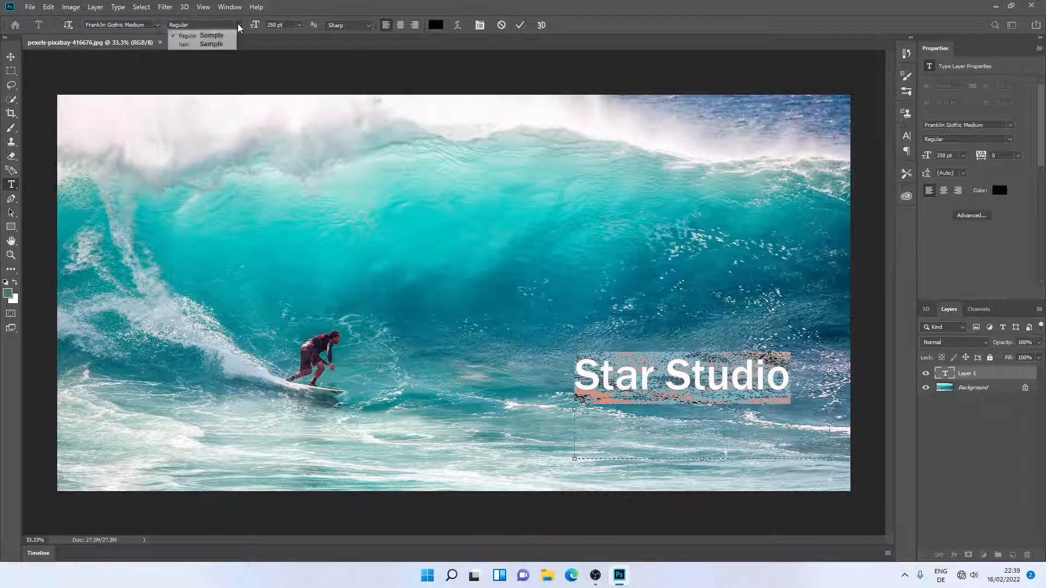
pyautogui.moveTo(194, 43)
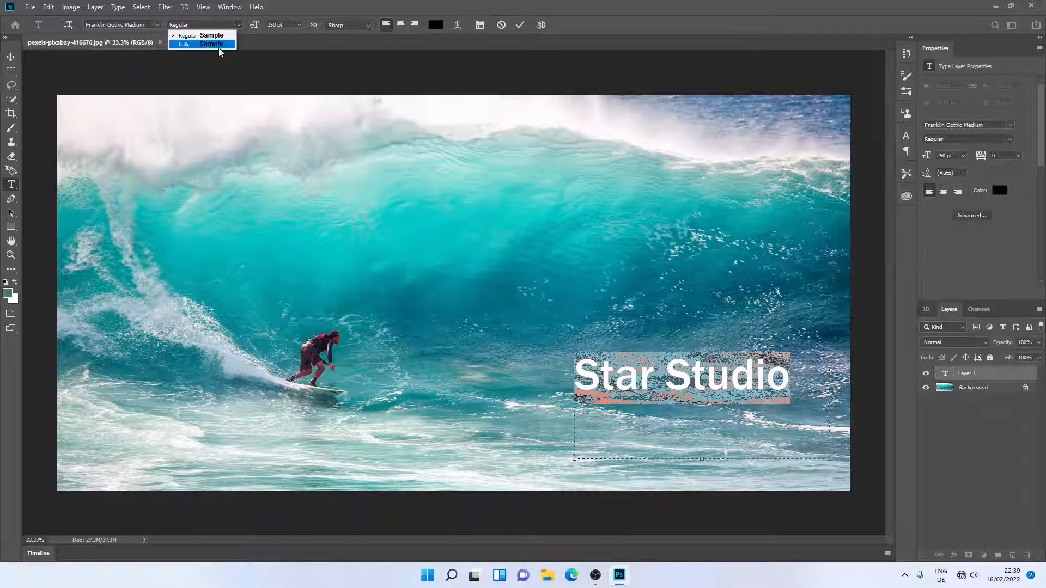
# Step: Make the Star Studio text italic with Crisp anti-aliasing
pyautogui.click(212, 44)
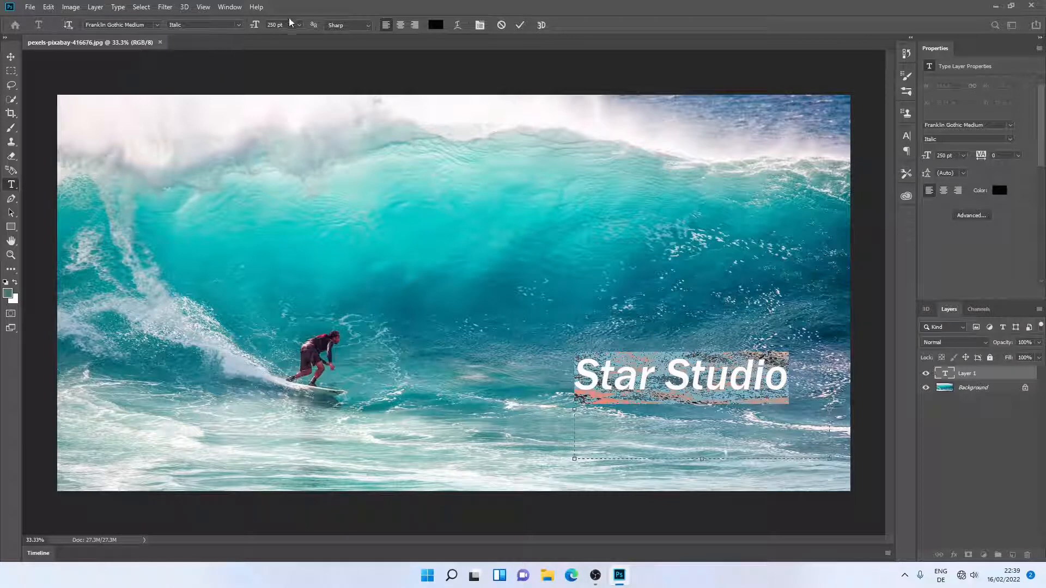
pyautogui.moveTo(264, 32)
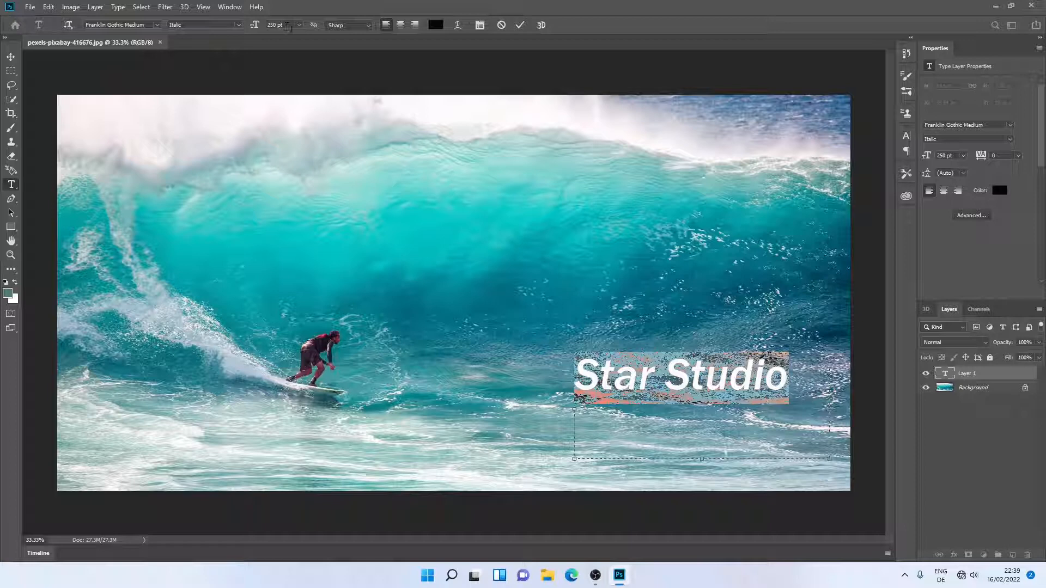
pyautogui.click(367, 25)
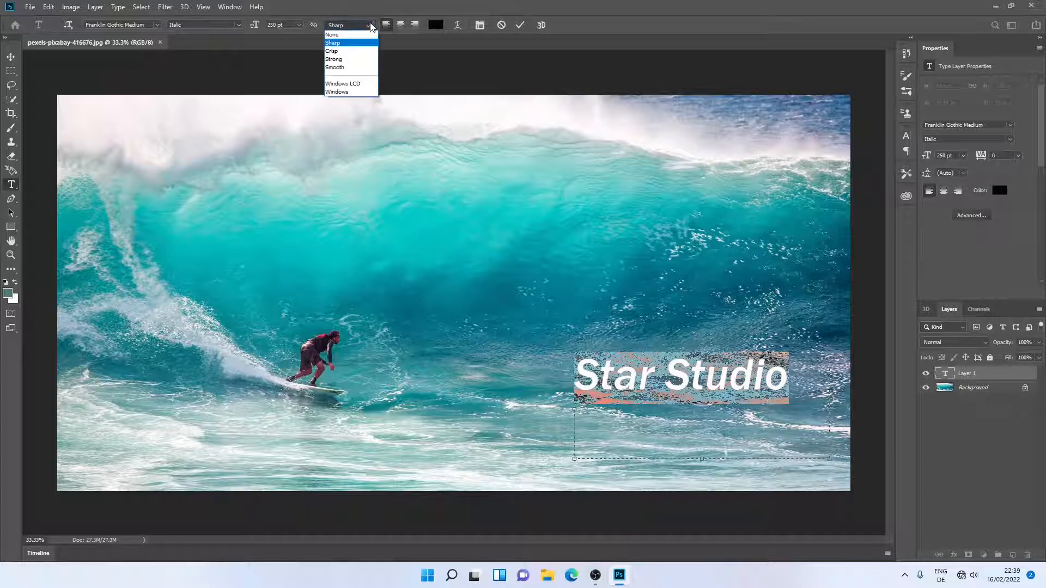
pyautogui.moveTo(346, 70)
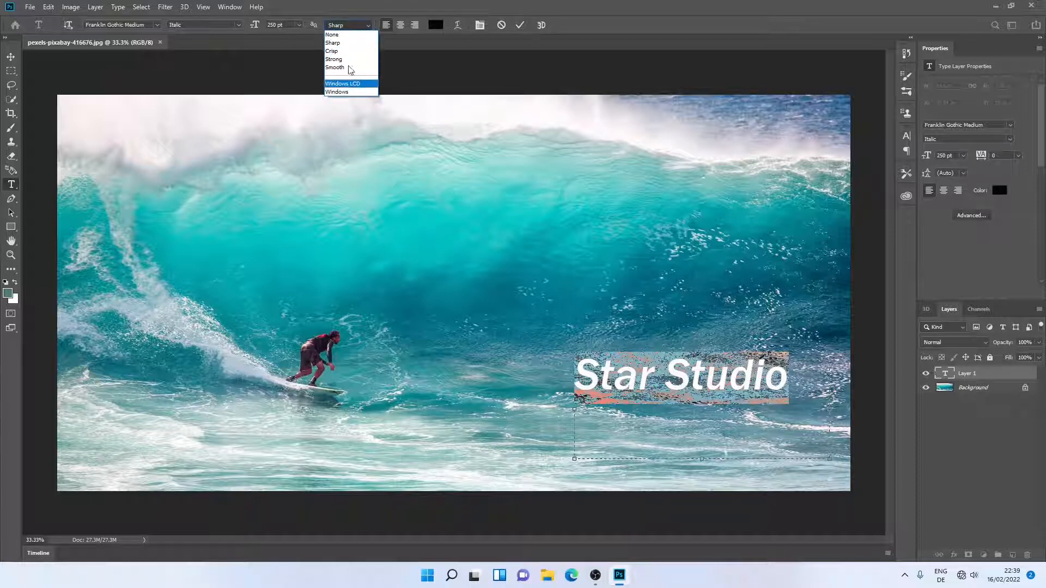
pyautogui.moveTo(332, 52)
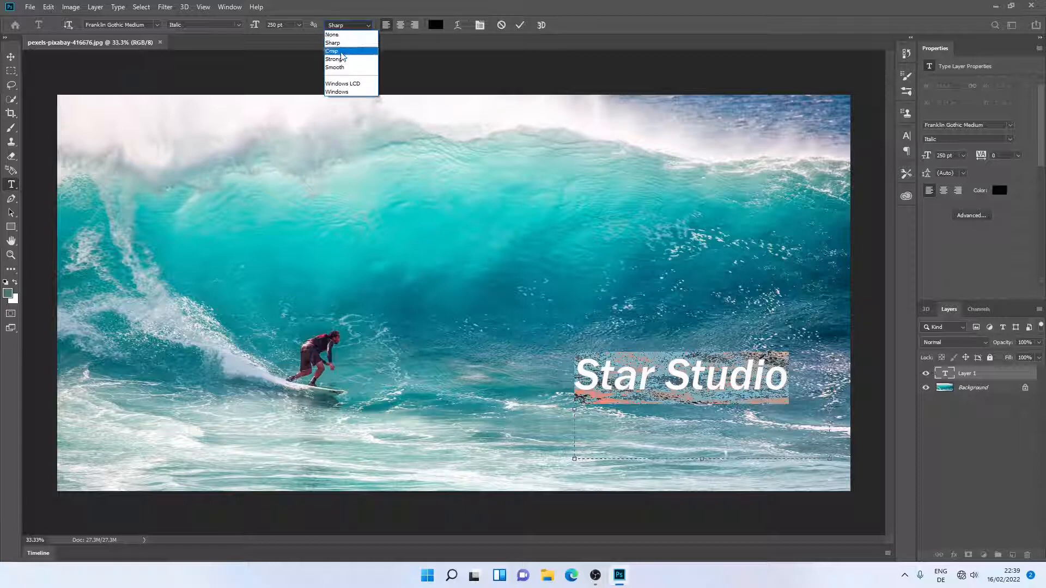
pyautogui.click(332, 51)
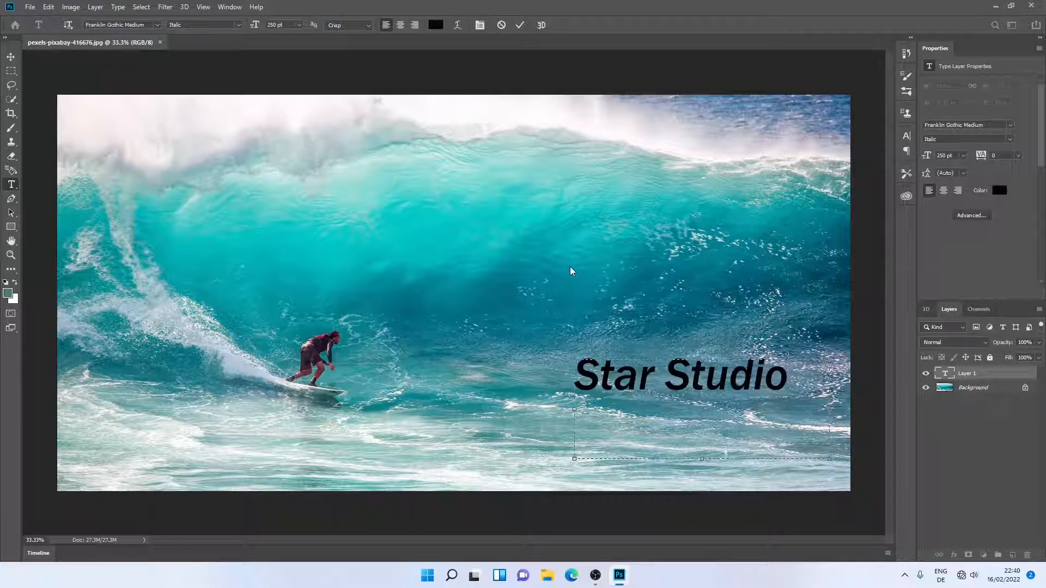
# Step: Commit the text, move it to the bottom-right corner and set layer opacity to 60%
pyautogui.click(518, 25)
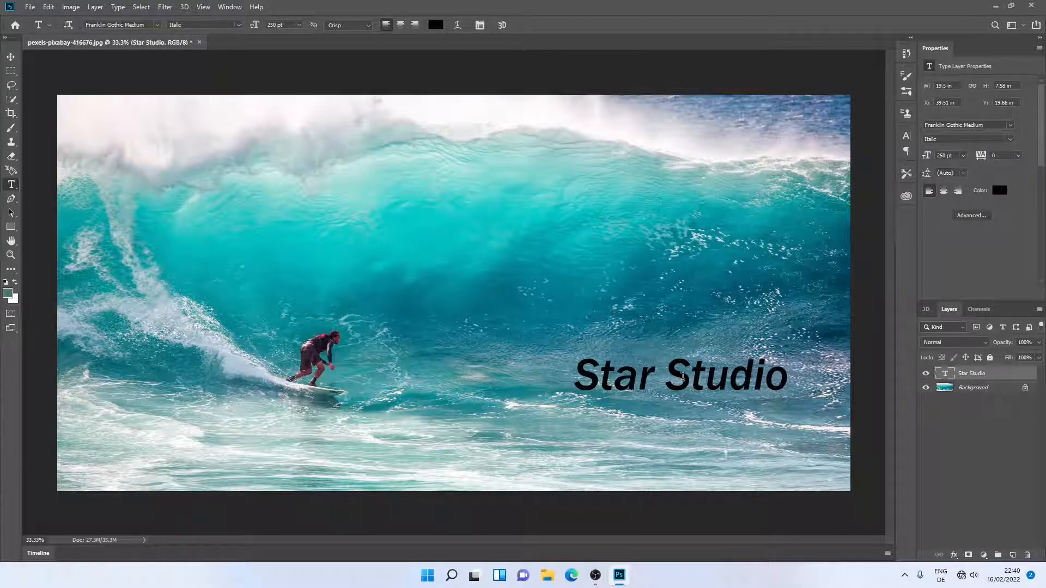
pyautogui.click(11, 56)
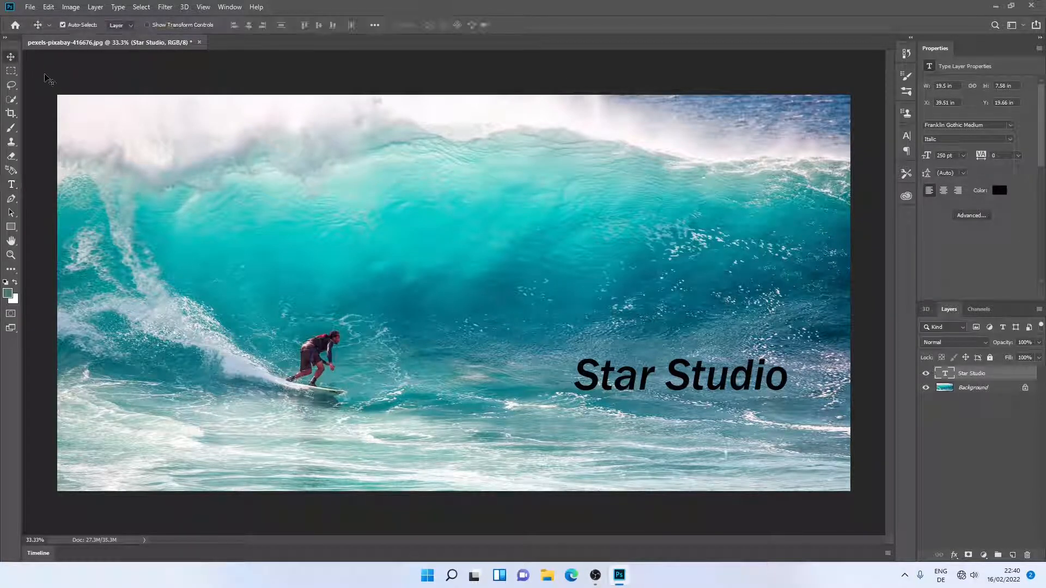
pyautogui.moveTo(680, 375); pyautogui.dragTo(721, 444)
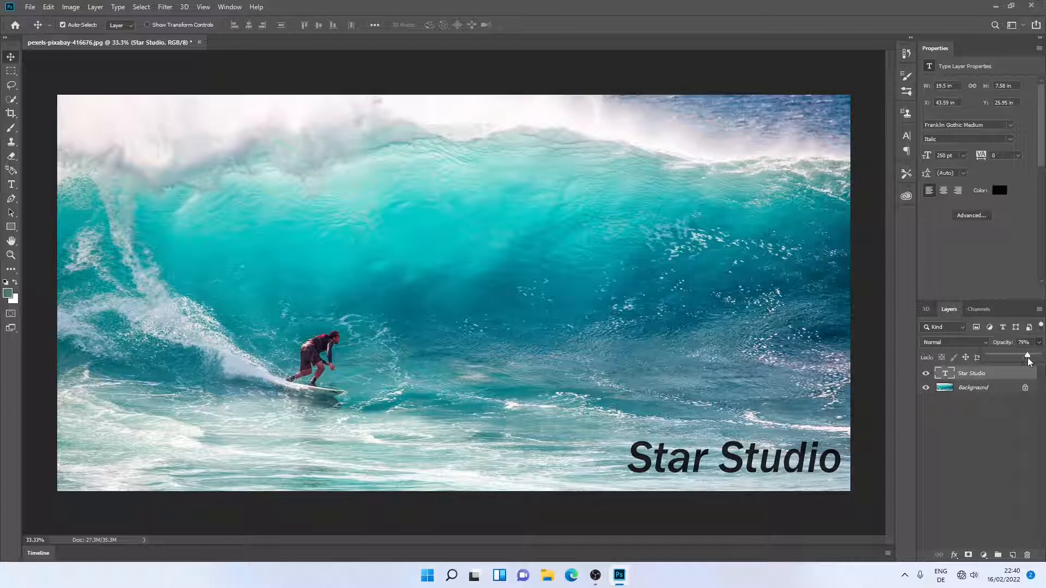
pyautogui.moveTo(1028, 354); pyautogui.dragTo(1018, 356)
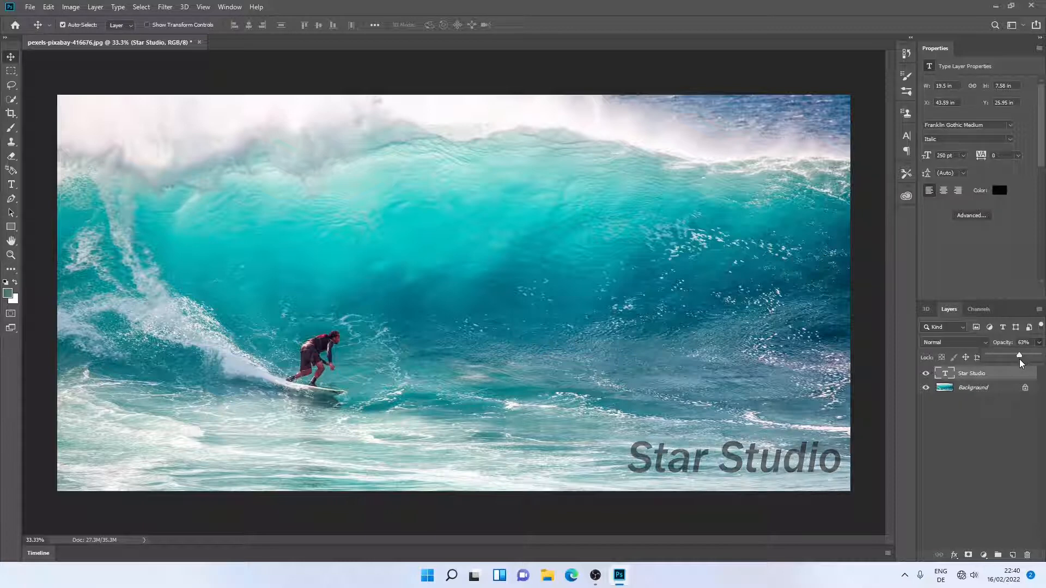
pyautogui.moveTo(1017, 354); pyautogui.dragTo(1019, 354)
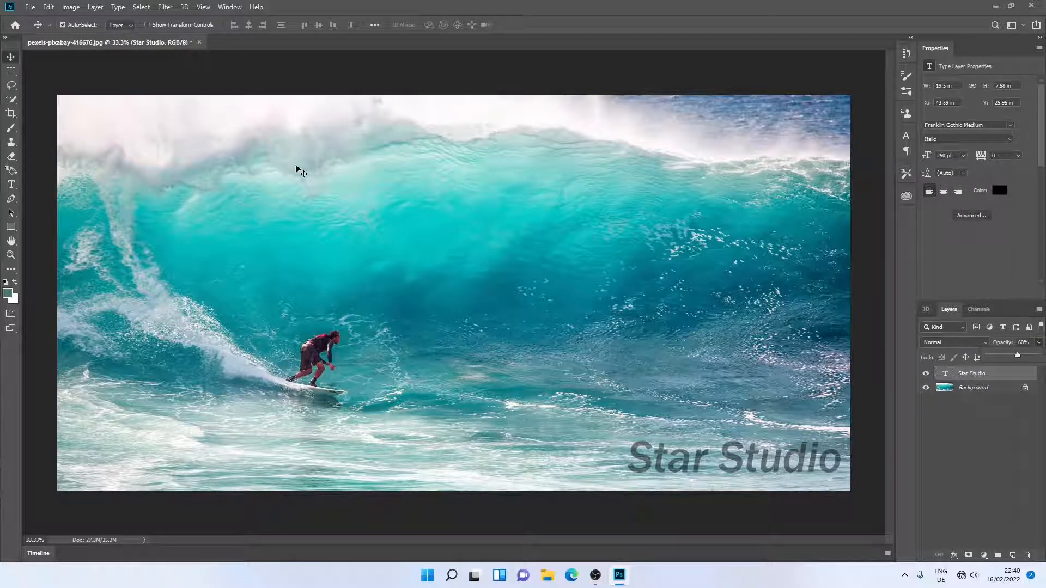
# Step: Quick Export the watermarked photo as PNG named 'surfing'
pyautogui.click(29, 7)
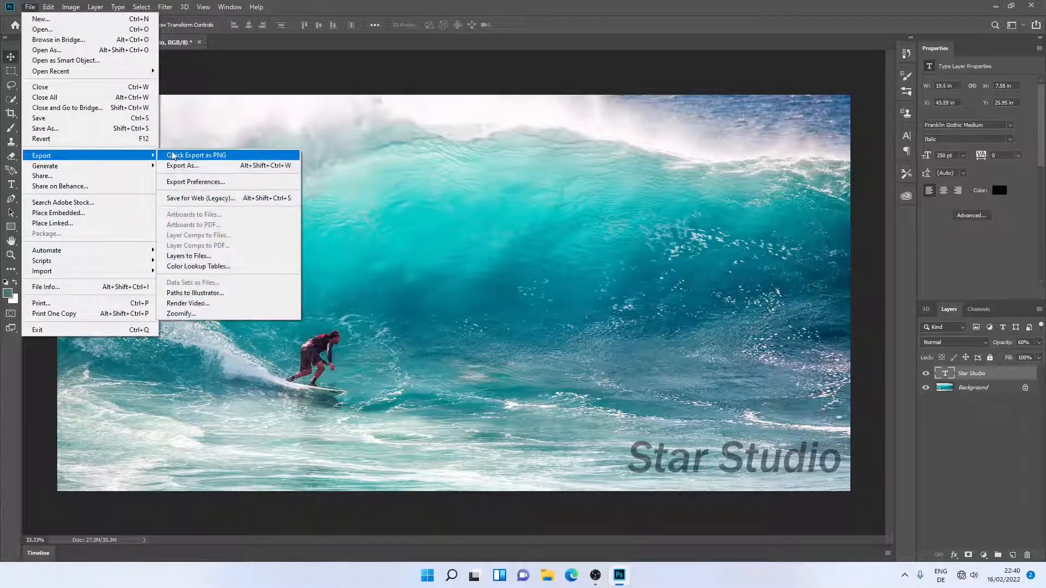
pyautogui.click(182, 166)
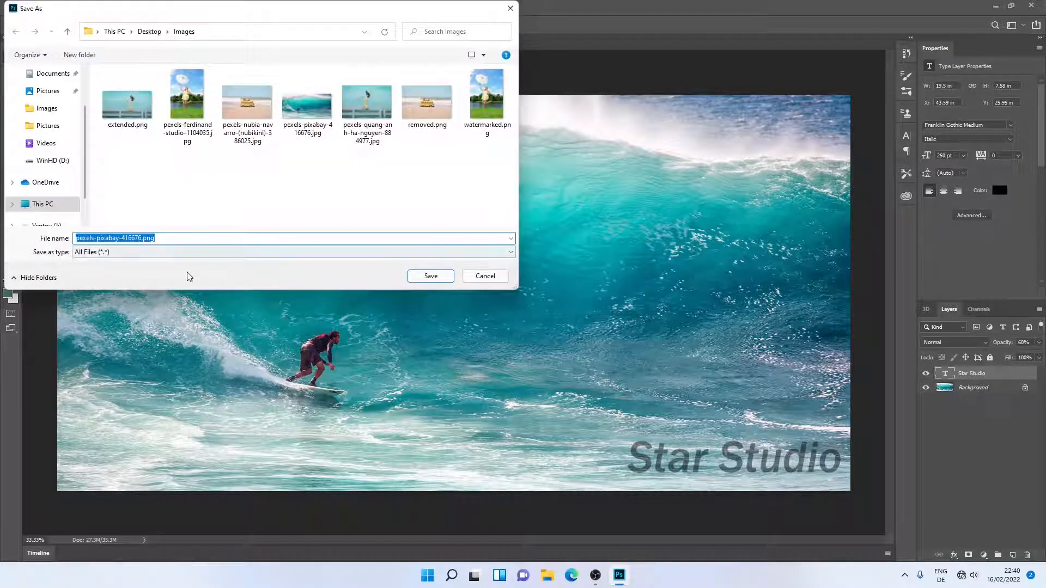
pyautogui.write('surfing')
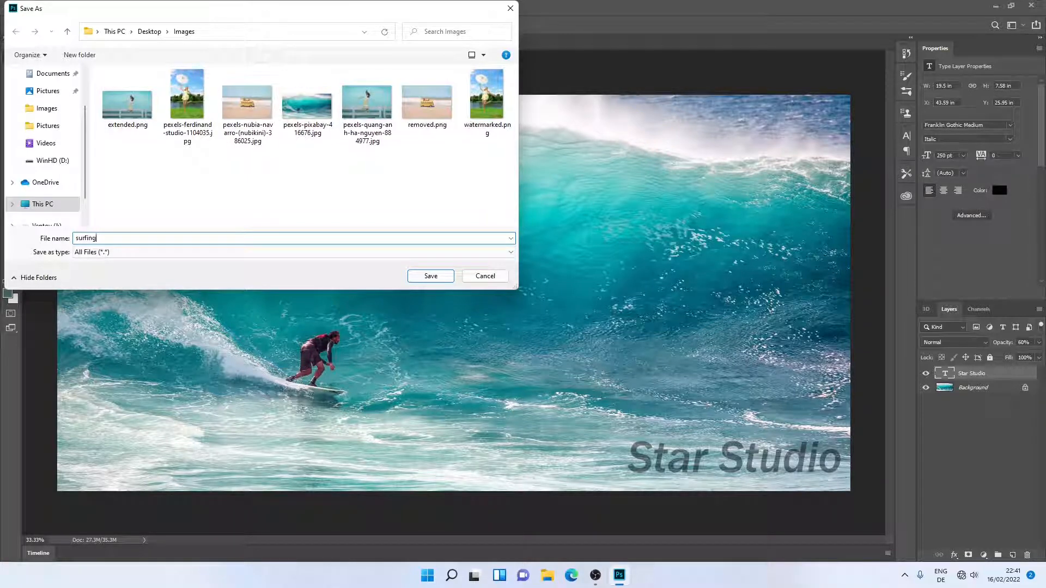
pyautogui.moveTo(120, 283)
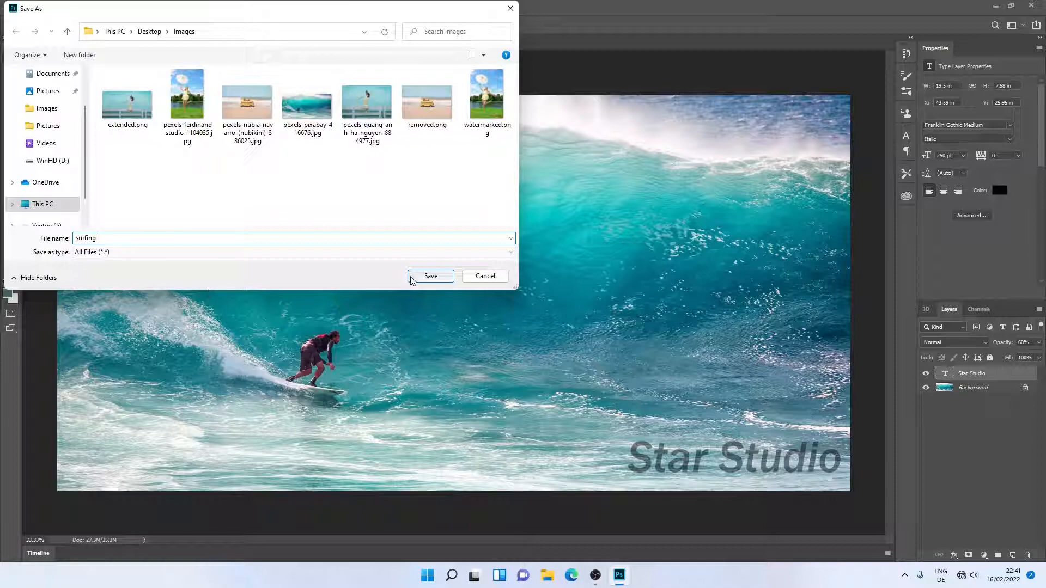
pyautogui.click(430, 276)
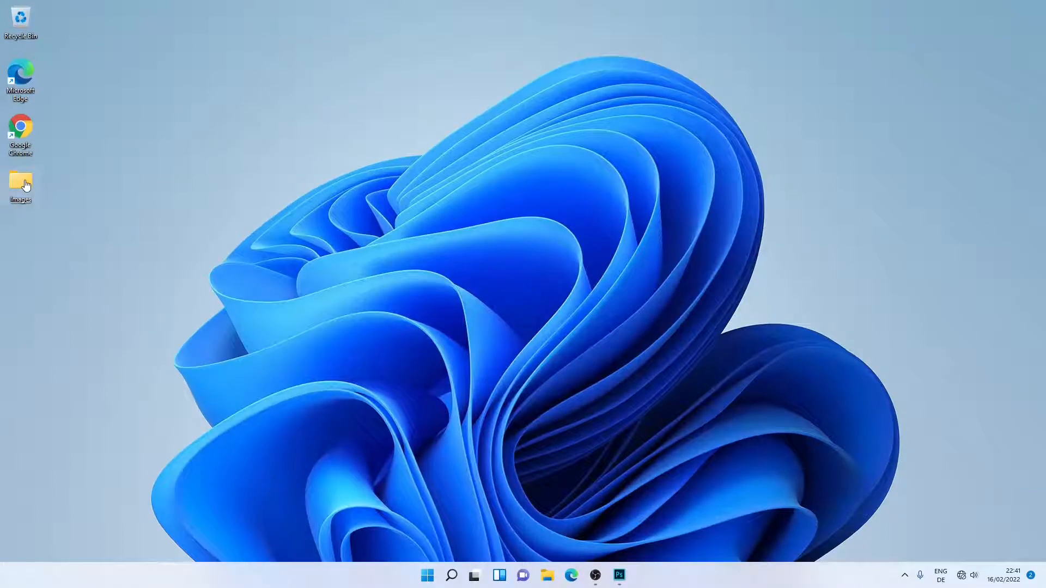
# Step: Open surfing.png from the Images folder to check the watermark result
pyautogui.doubleClick(21, 183)
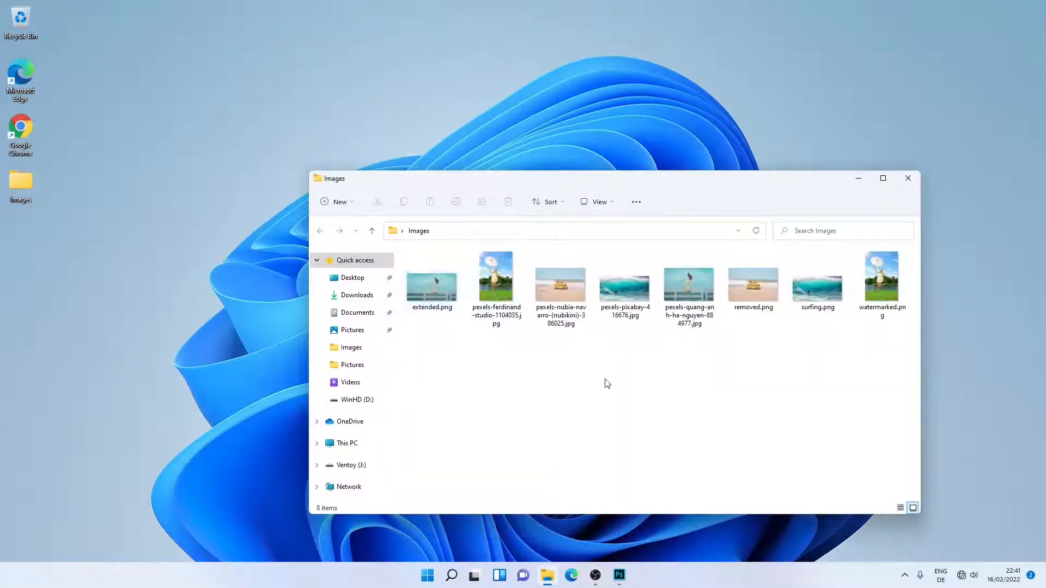
pyautogui.click(816, 280)
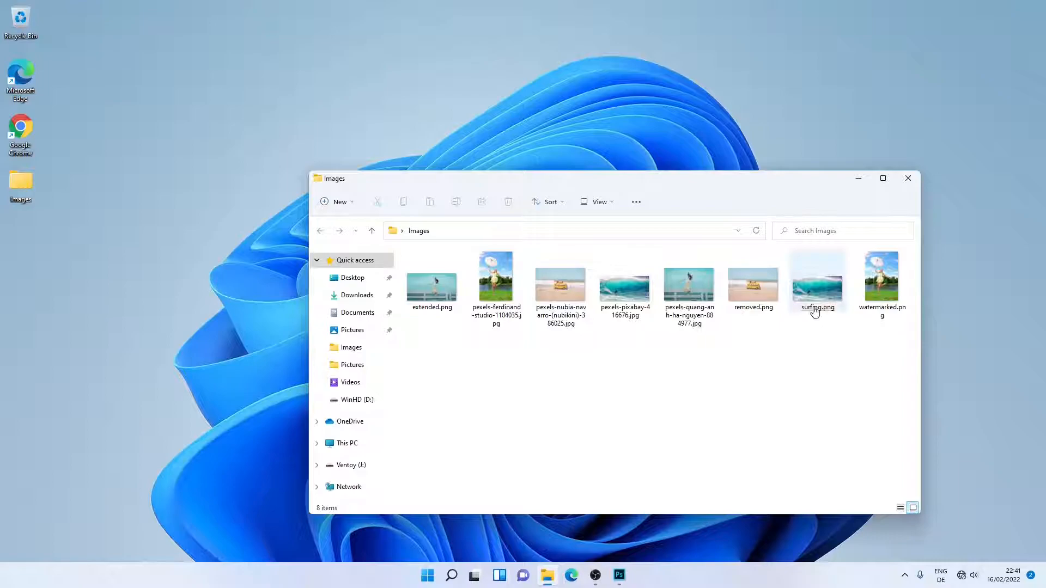
pyautogui.doubleClick(816, 277)
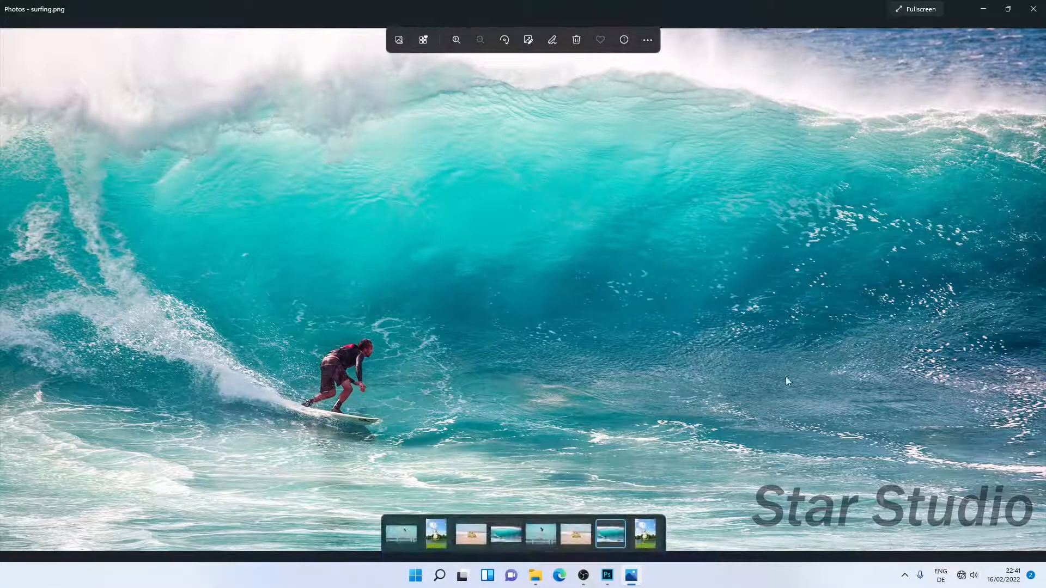